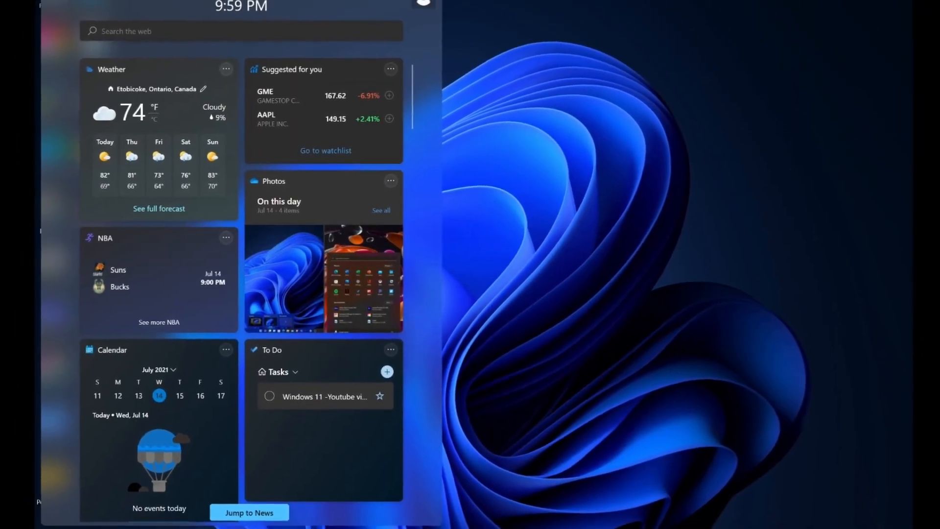
pyautogui.scroll(-3)
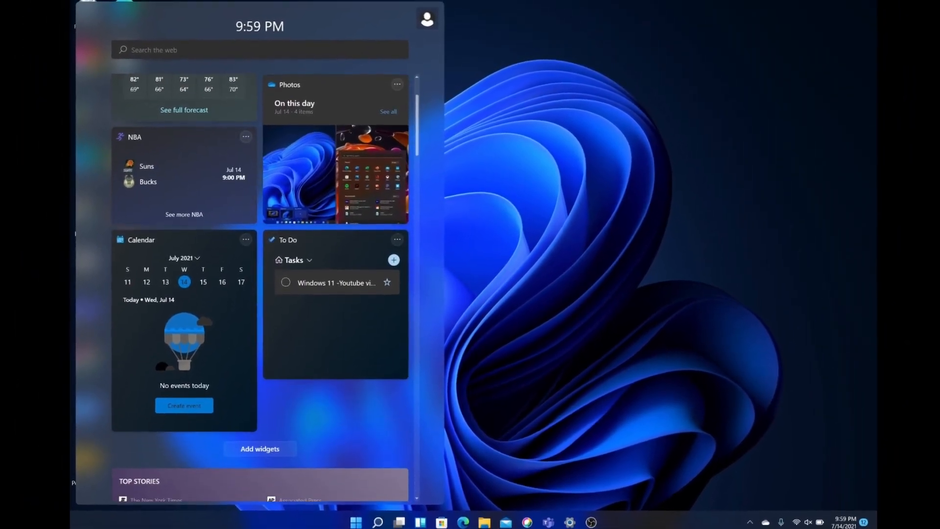